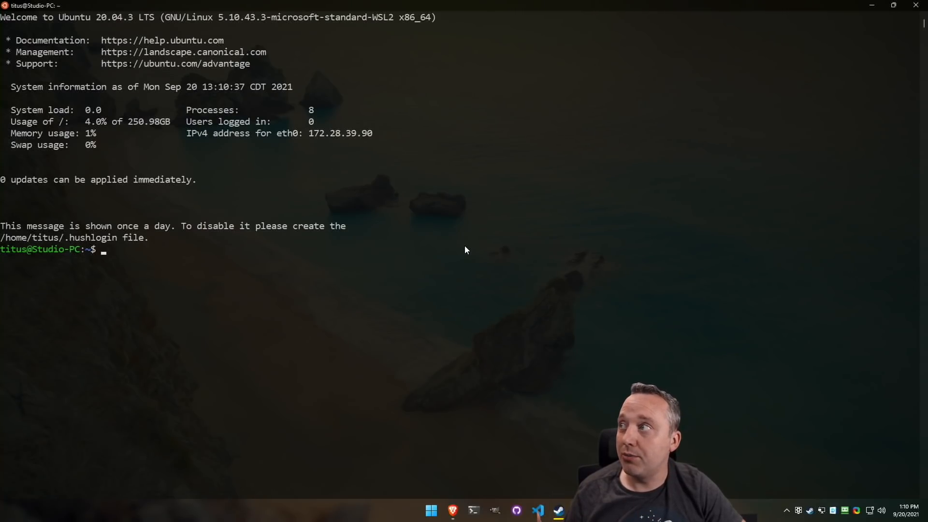
# - Launch gedit from the Ubuntu shell and close its empty Untitled Document 1 window
pyautogui.write('gedit')
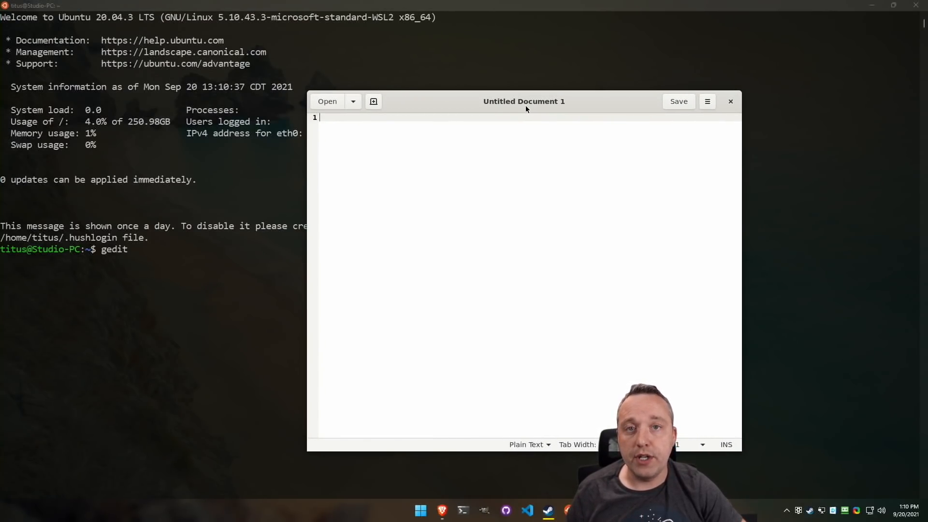
pyautogui.click(730, 101)
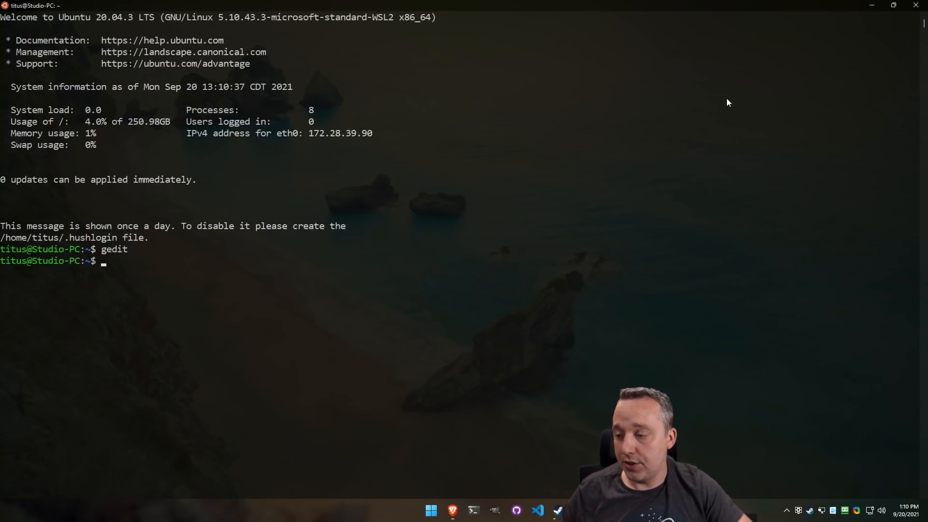
# - Try running kdenlive, then install the missing kdenlive package with sudo apt install
pyautogui.write('kdenlive')
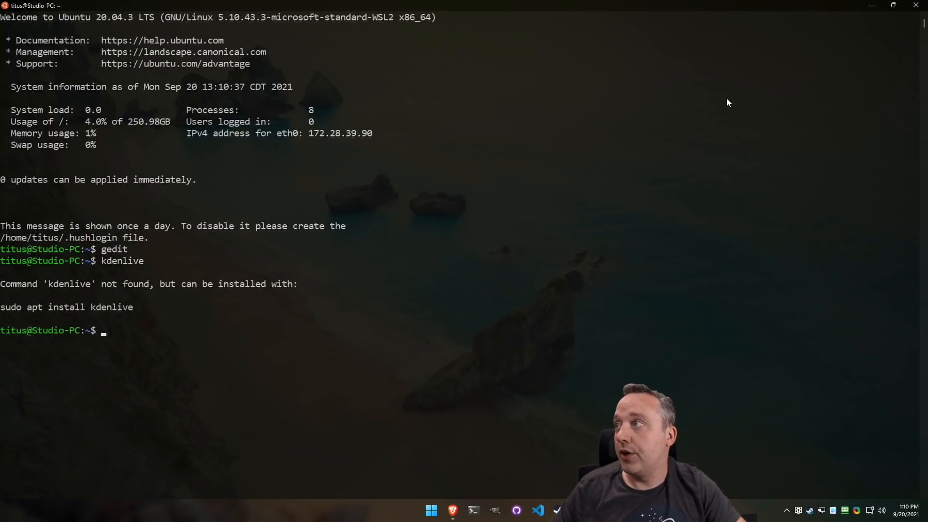
pyautogui.write('sudo ap')
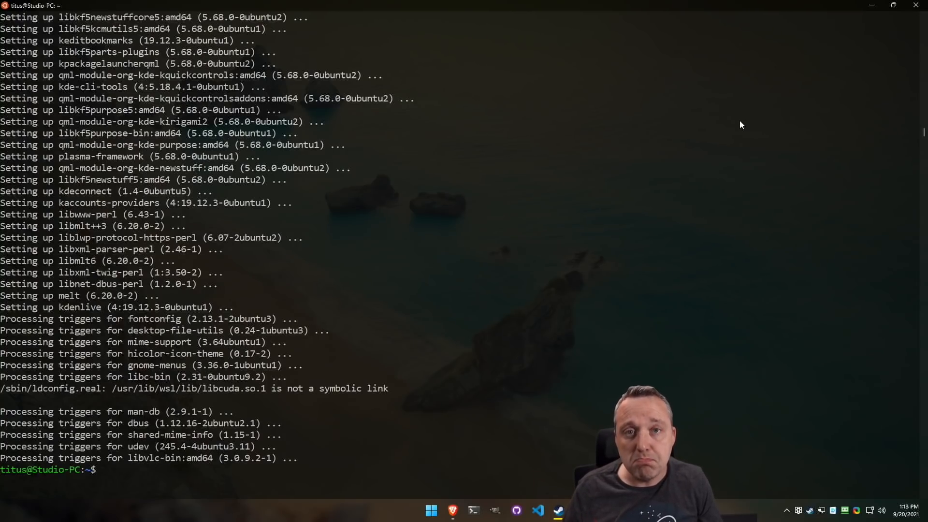
# - Run kdenlive to open its empty Untitled HD 1080p project
pyautogui.write('kdenlive')
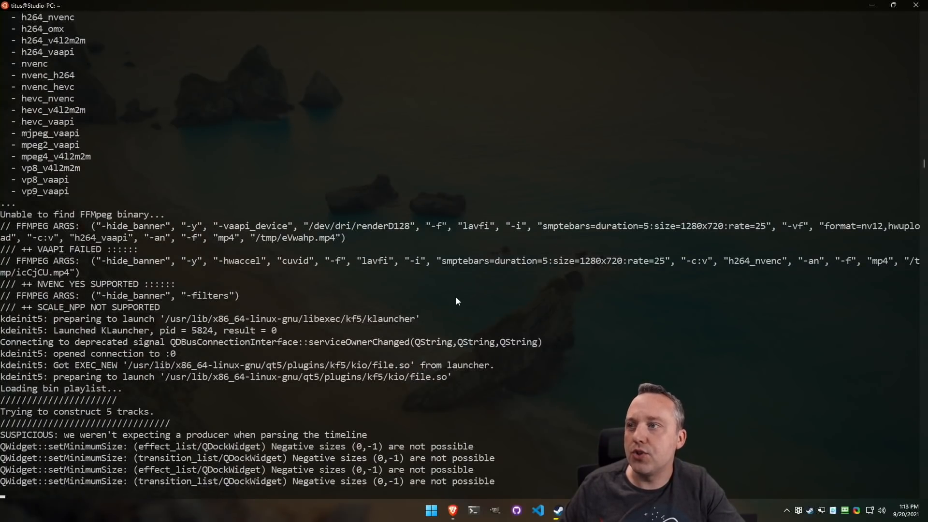
pyautogui.moveTo(450, 274)
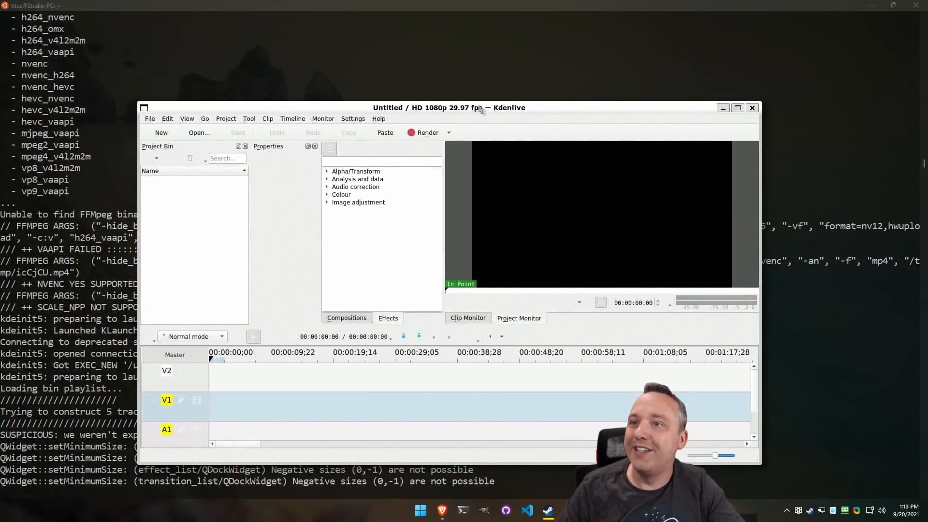
# - Complete the Kdenlive config wizard with NVIDIA hardware acceleration enabled, then quit Kdenlive
pyautogui.click(353, 118)
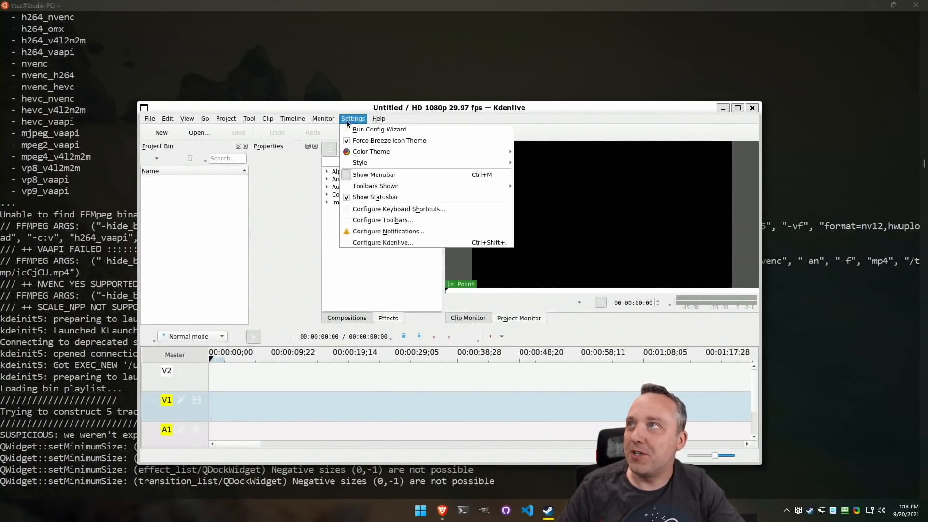
pyautogui.moveTo(371, 151)
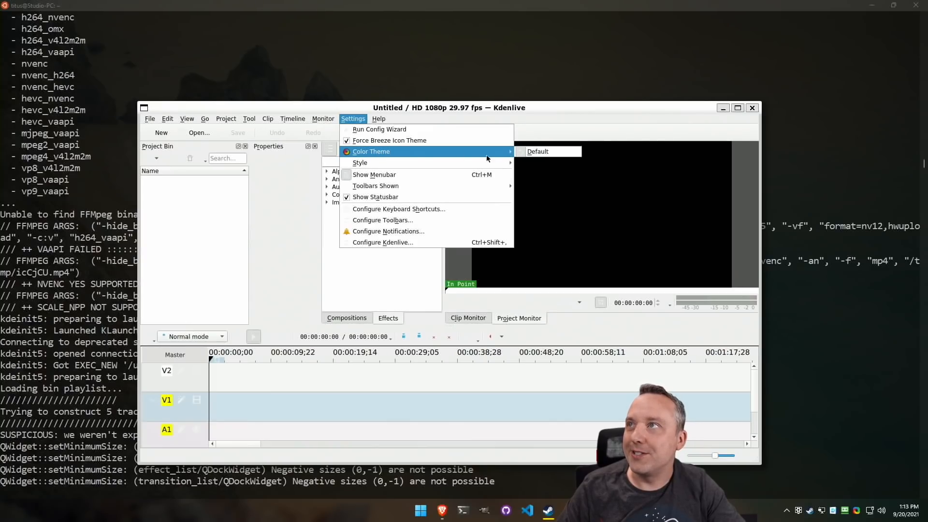
pyautogui.moveTo(359, 163)
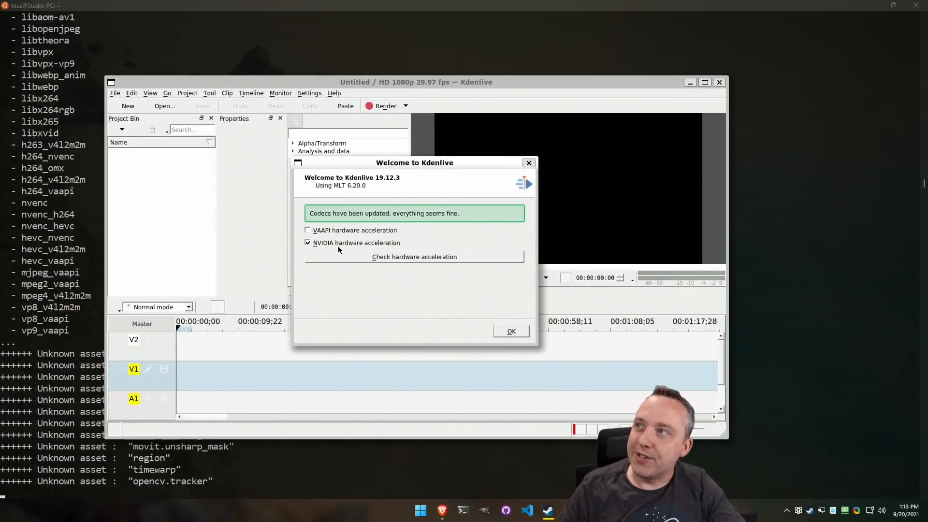
pyautogui.moveTo(456, 279)
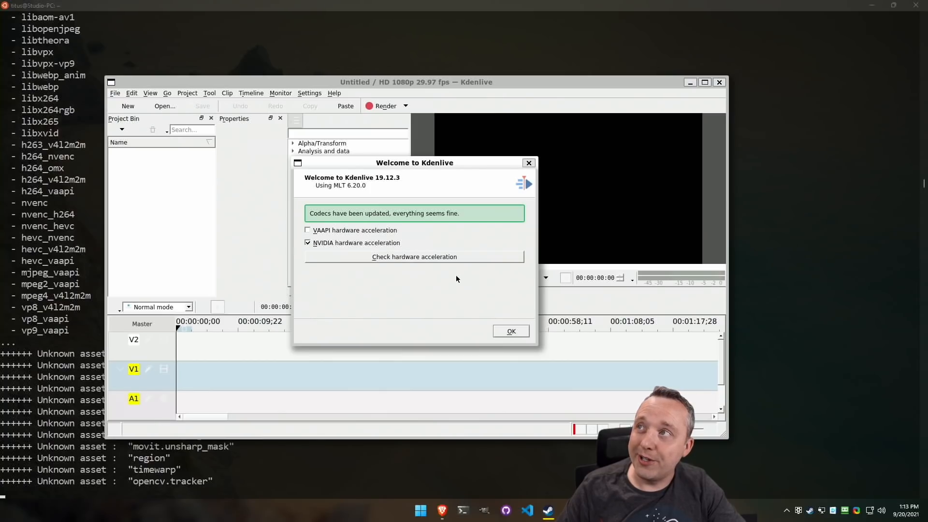
pyautogui.click(511, 330)
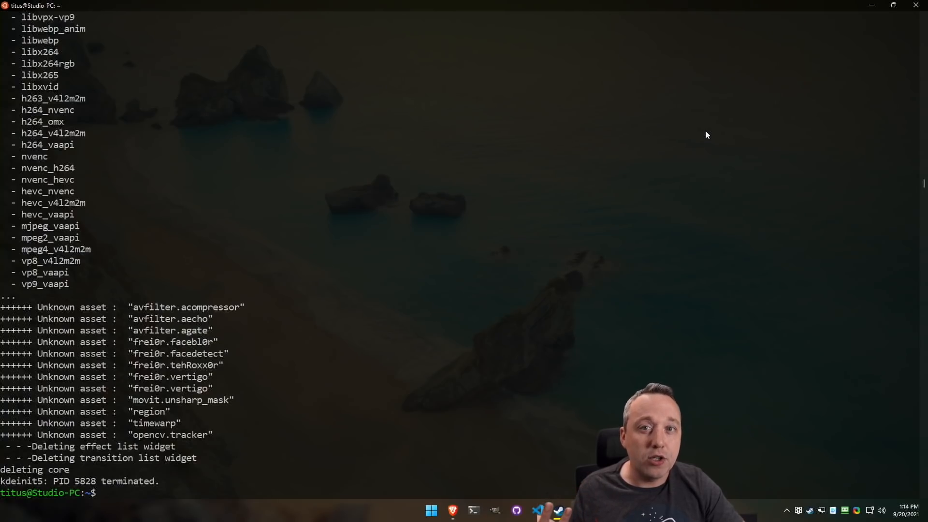
# - Run sudo apt install extremetuxracer in the Ubuntu shell
pyautogui.write('sudo apt install extremetuxracer')
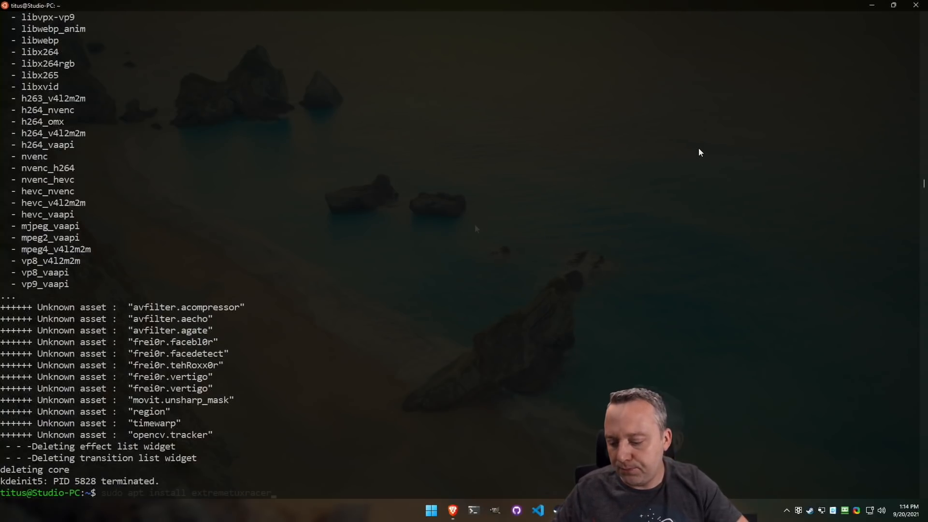
pyautogui.press('enter')
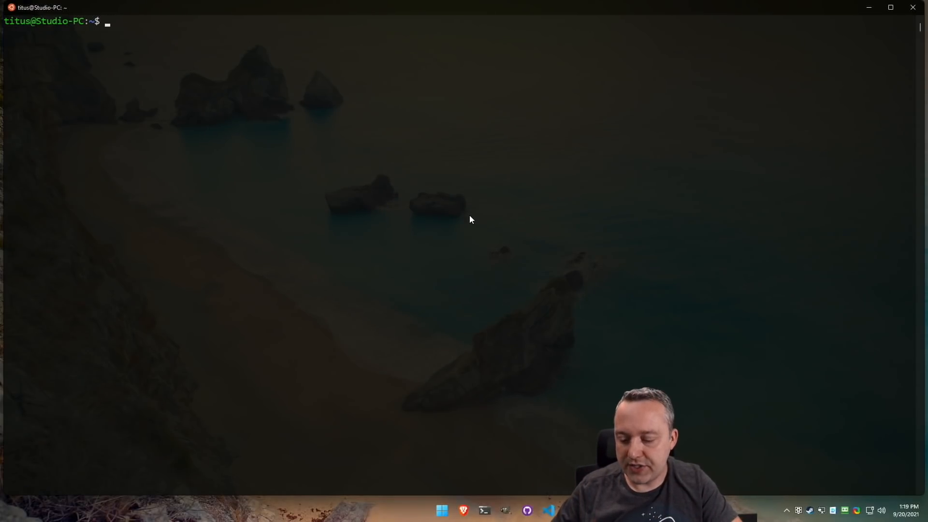
# - Open virt-manager, select the shut-off Manjaro-GNOME machine, then close the manager
pyautogui.write('virt-manager')
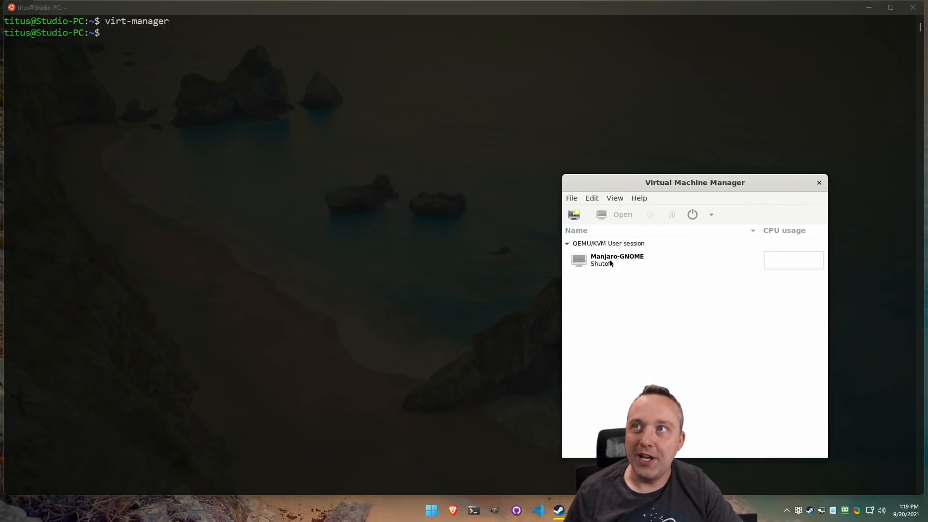
pyautogui.click(616, 260)
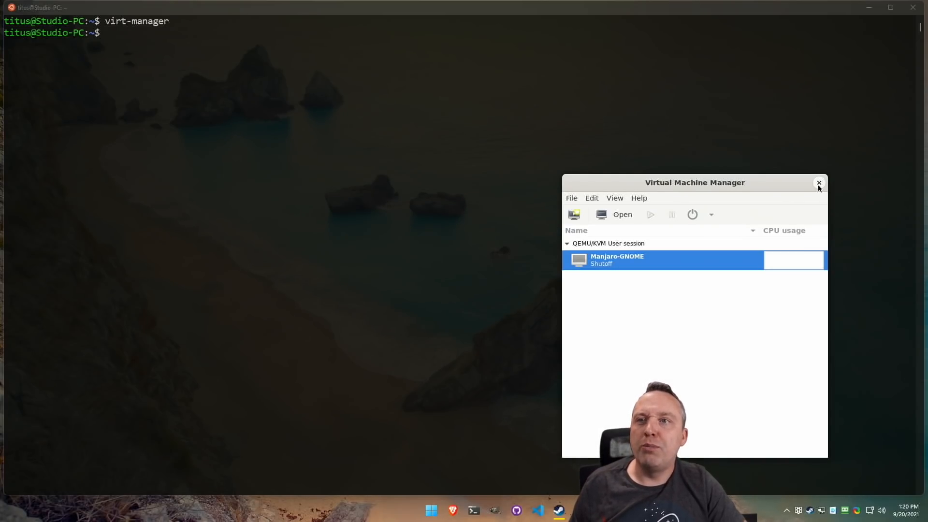
pyautogui.click(819, 183)
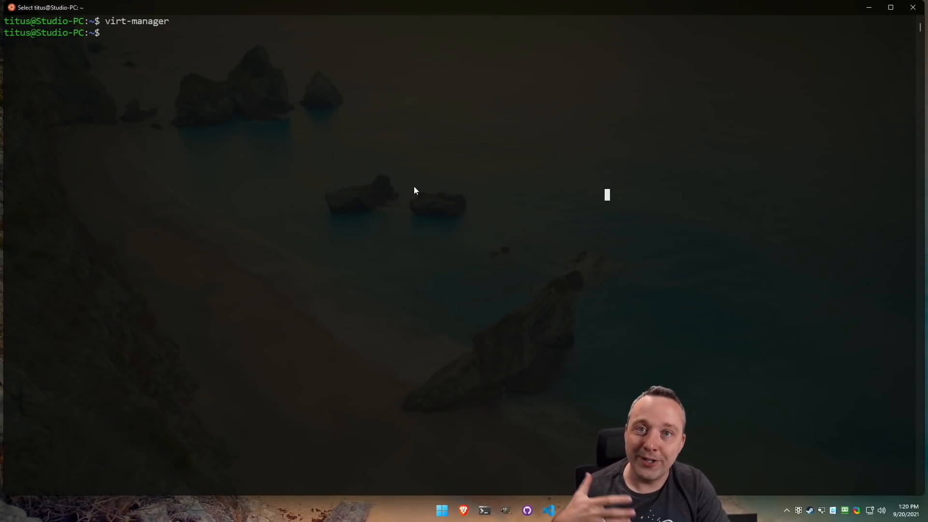
# - Run systemctl status sshd and see the systemd-not-init error
pyautogui.write('systemctl poweroff')
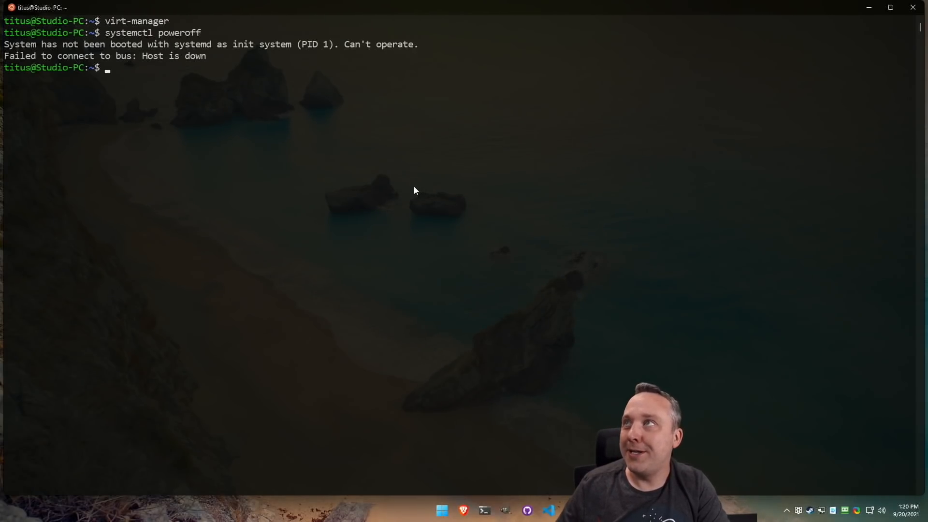
pyautogui.write('systemc')
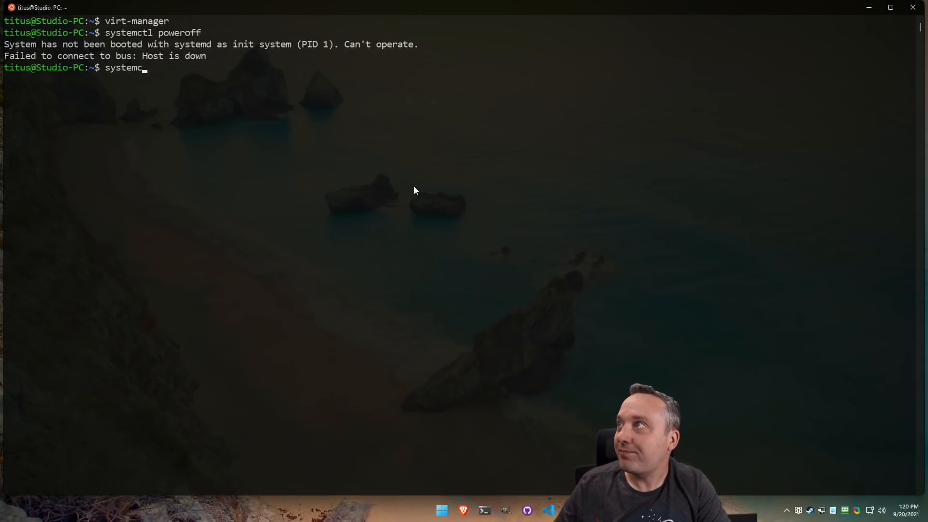
pyautogui.write('tl')
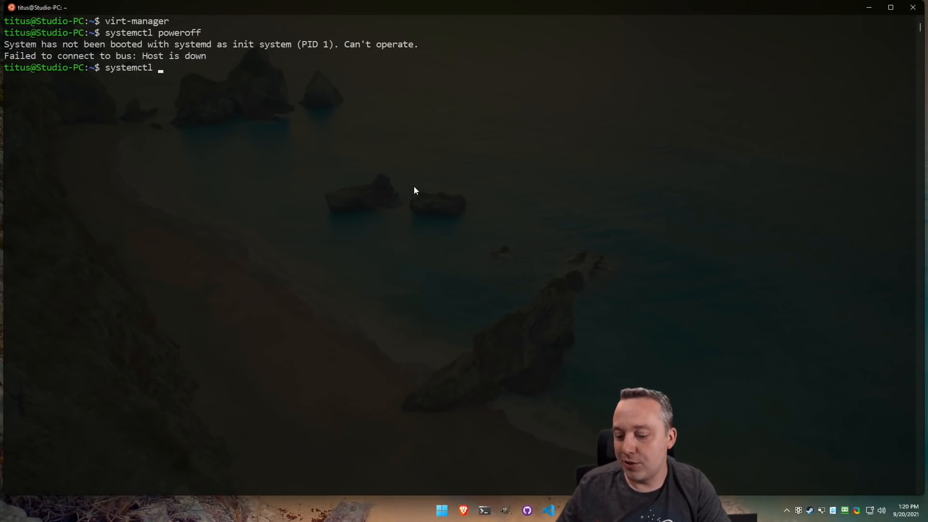
pyautogui.write('status sshd')
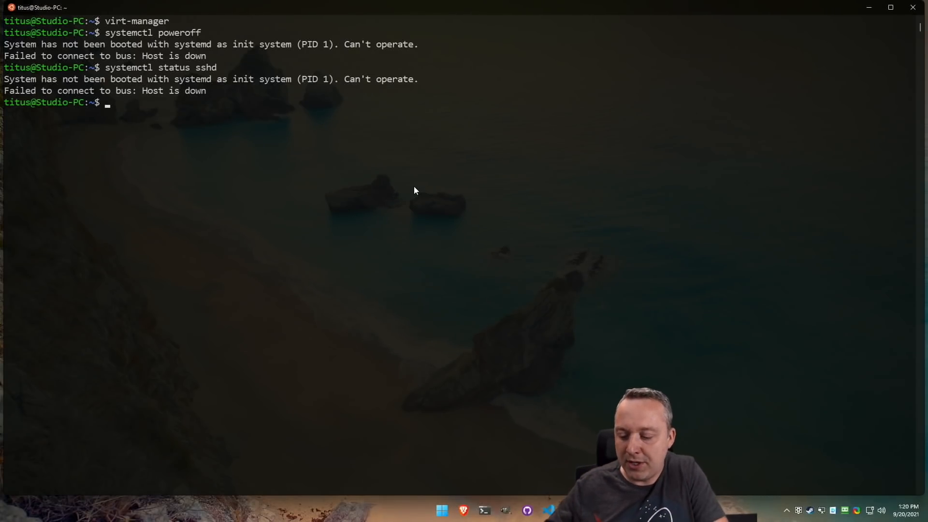
# - Open the empty crontab in nano with crontab -e, then exit without saving
pyautogui.write('crontab -e')
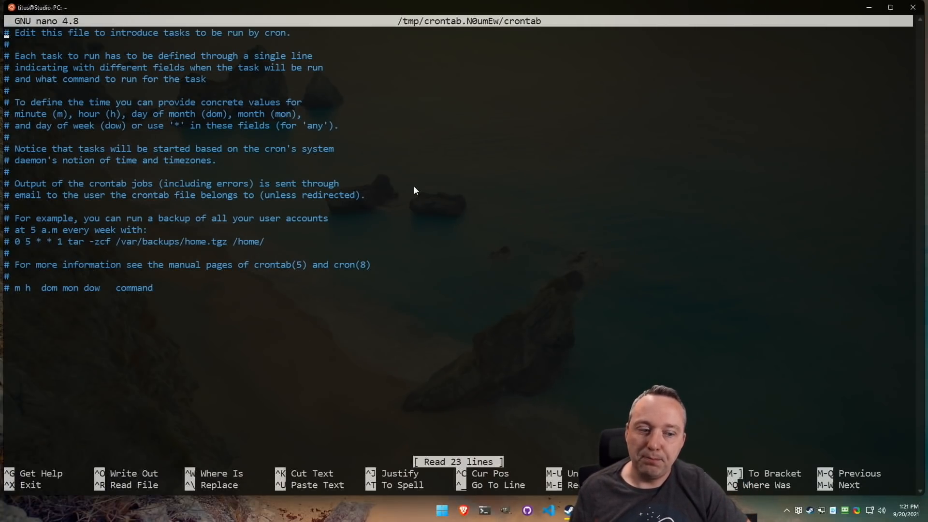
pyautogui.press('ctrl+x')
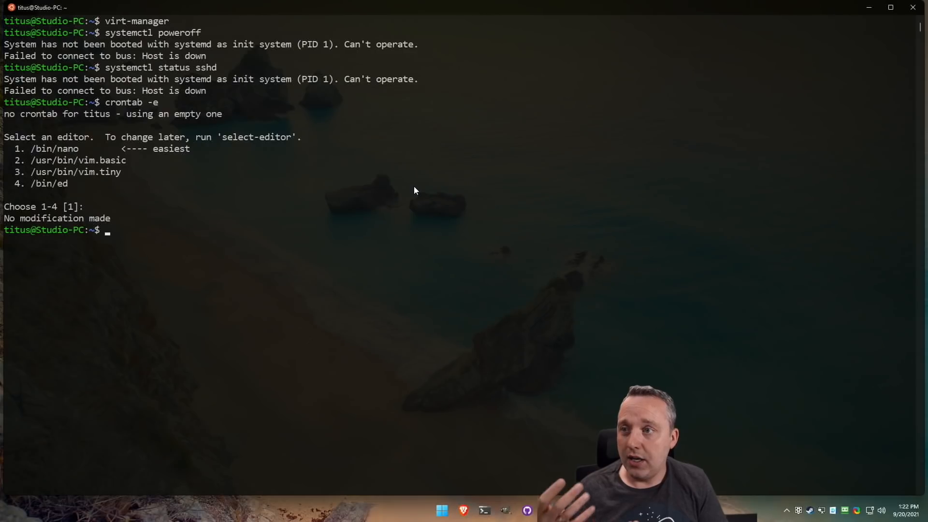
# - Bring up the Windows Run dialog with Win+R
pyautogui.press('Win+r')
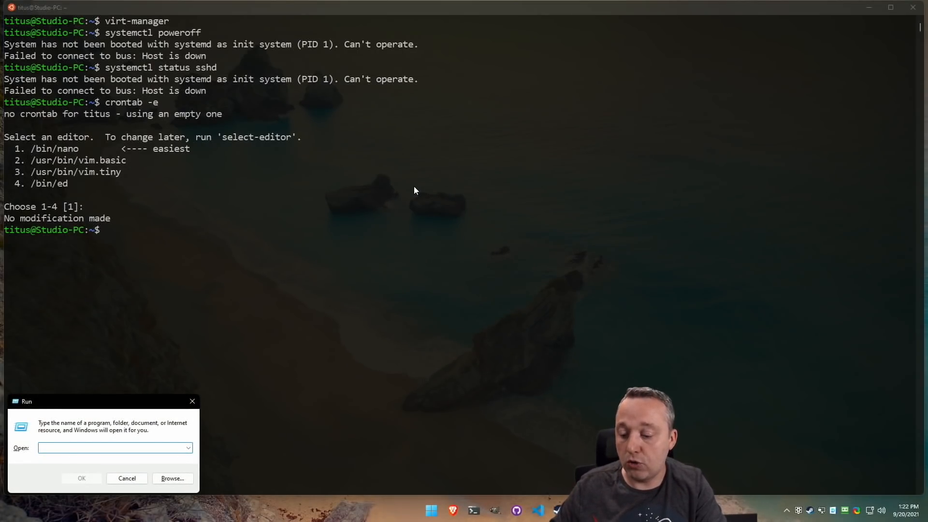
# - Launch the Group Policy editor by running gpedit.msc from the Run dialog
pyautogui.write('gpedit.')
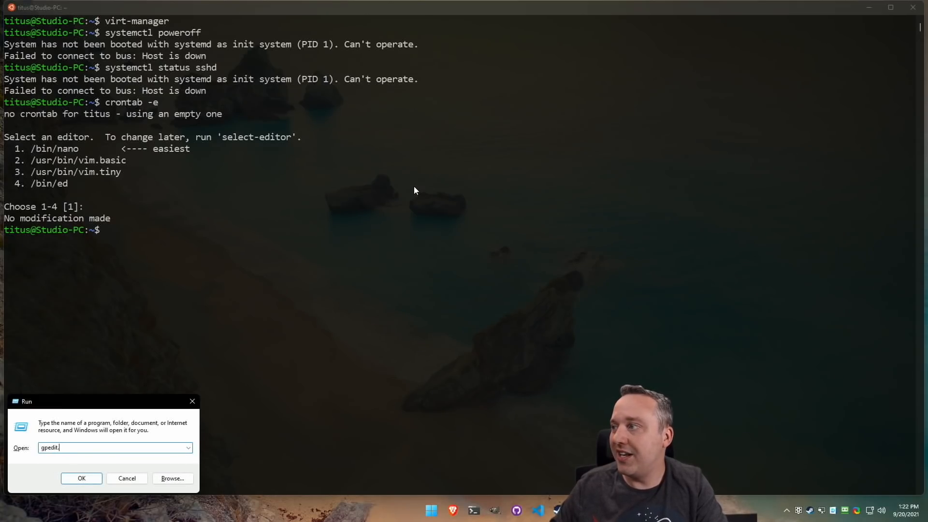
pyautogui.click(81, 478)
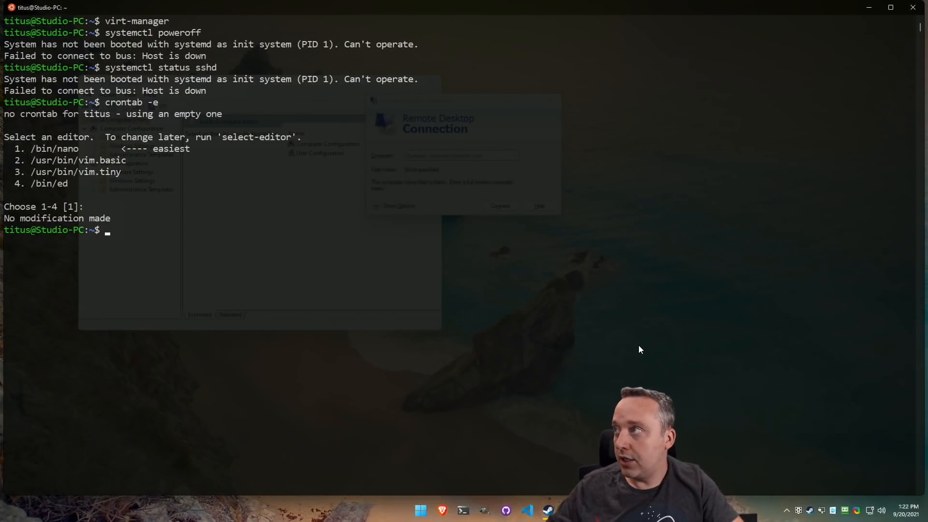
pyautogui.write('ssh')
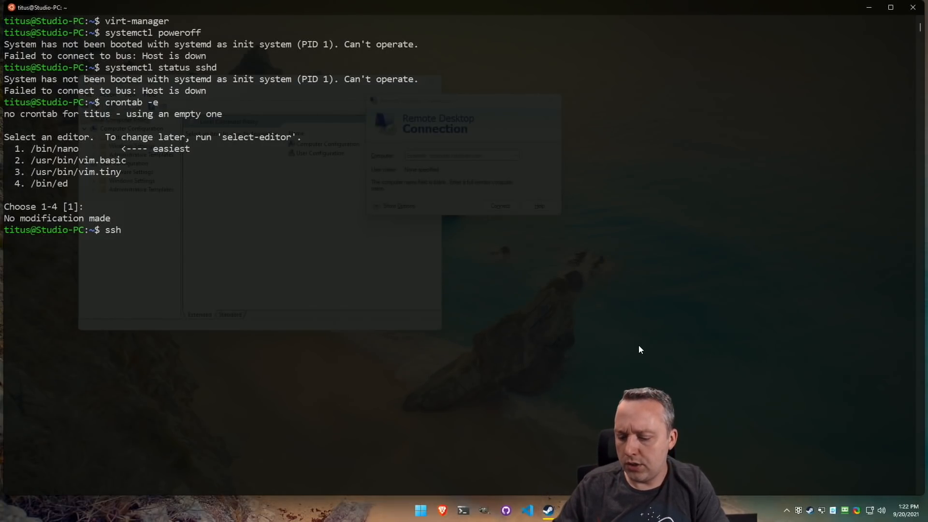
pyautogui.write('titus@18')
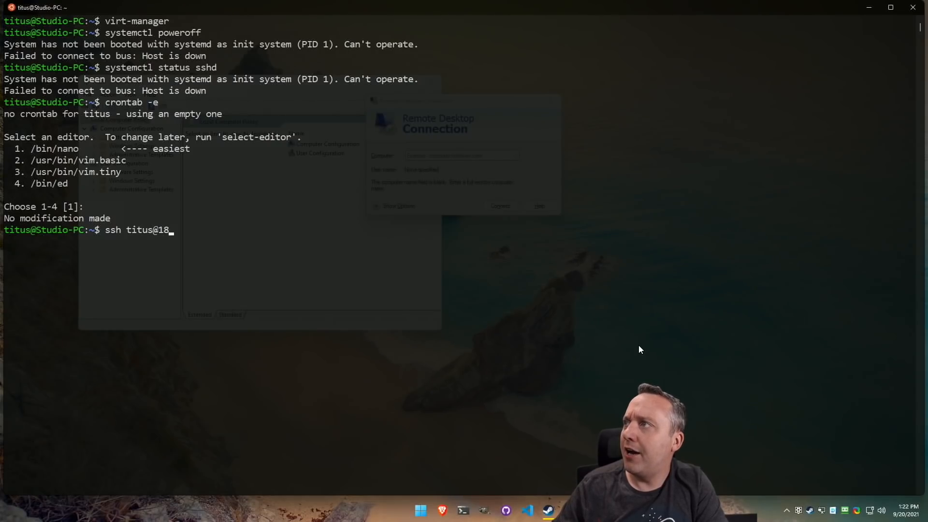
pyautogui.write('92.168')
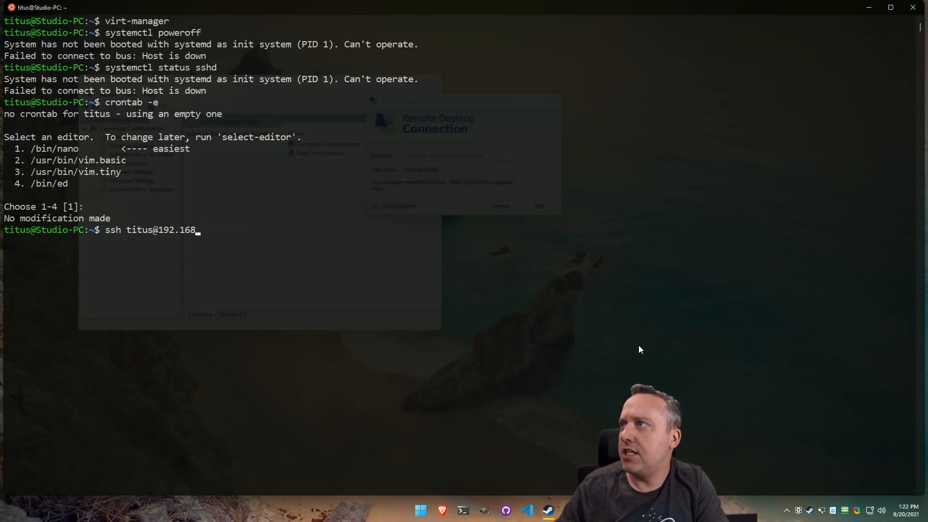
pyautogui.write('.69.6')
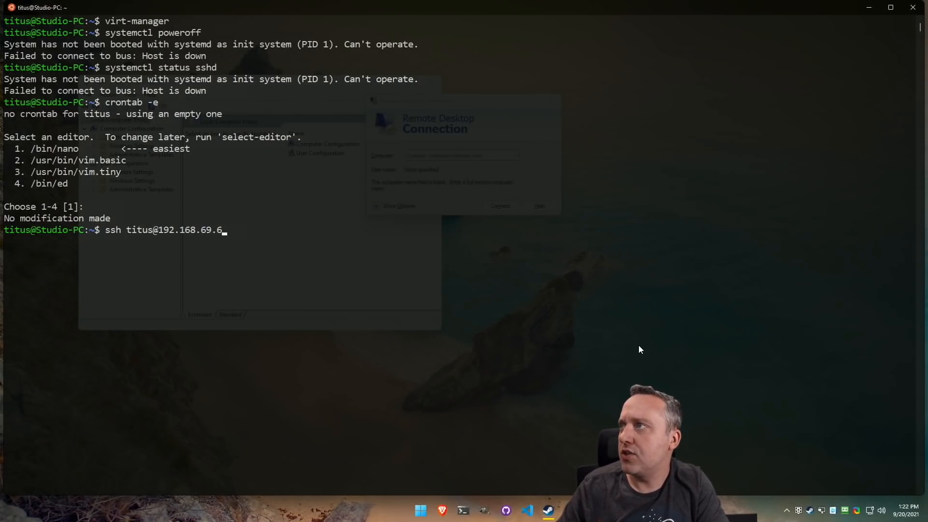
pyautogui.write('yes/no/[fingerprint])? yes')
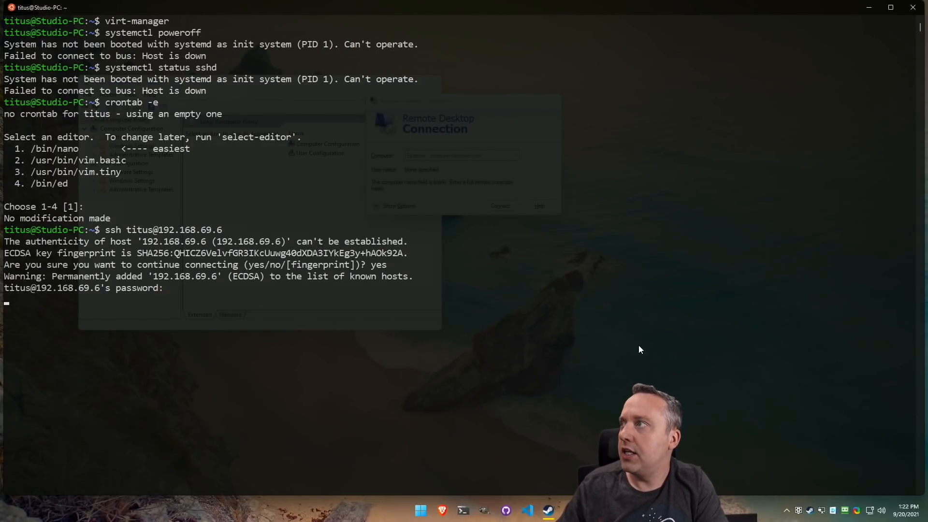
pyautogui.write('clea')
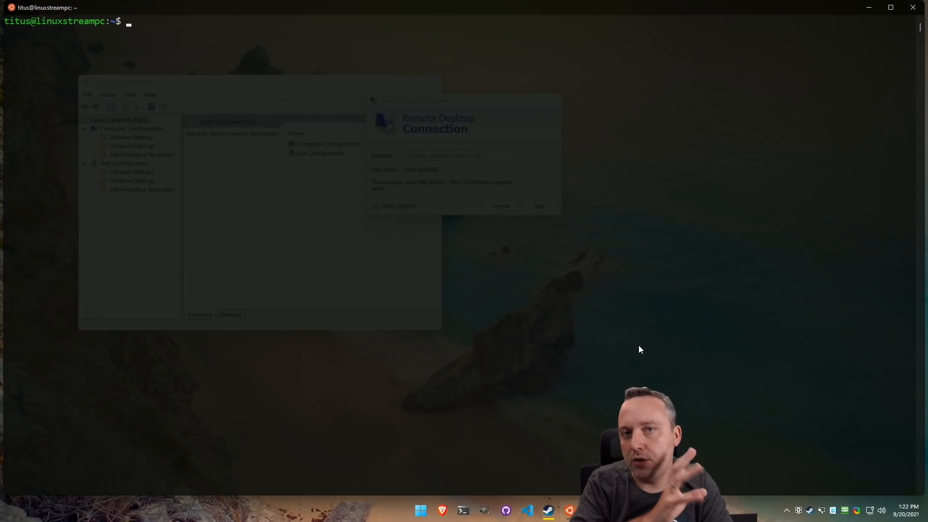
pyautogui.write('n')
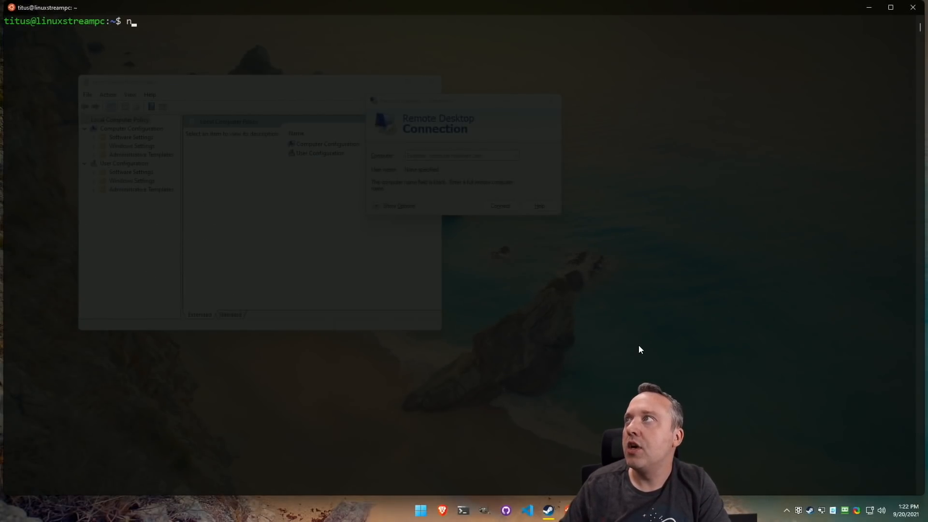